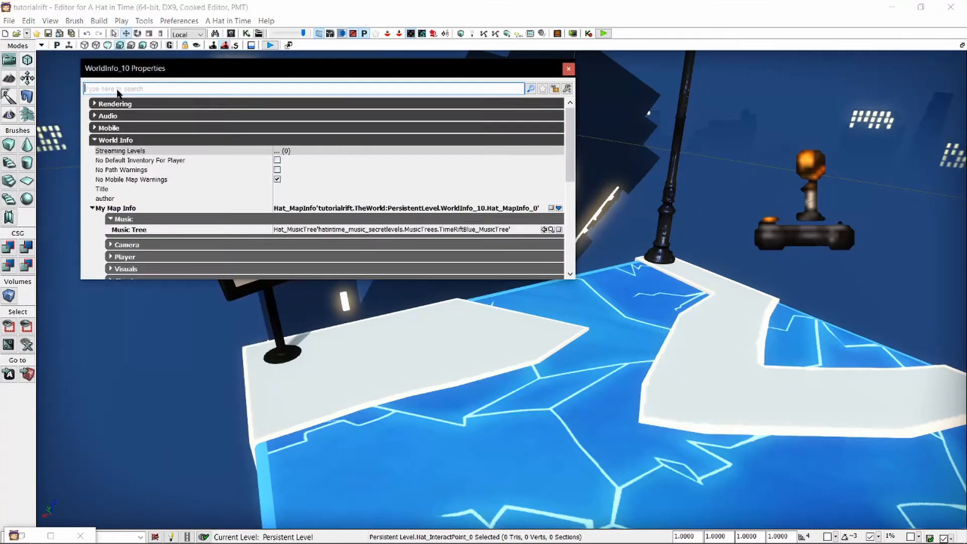
Locate the level's current music tree, TimeRiftBlue_MusicTree, in the content browser
left_click(392, 228)
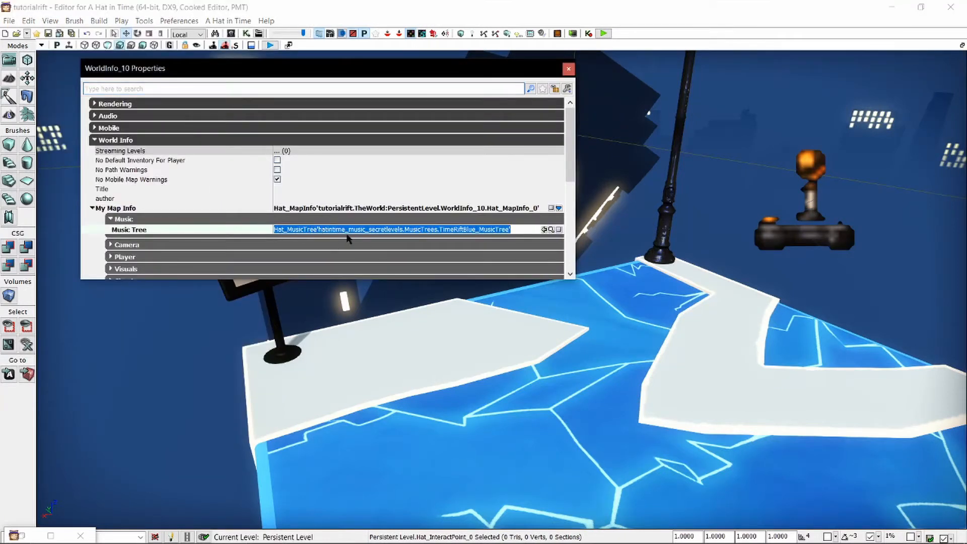
mouse_move(549, 233)
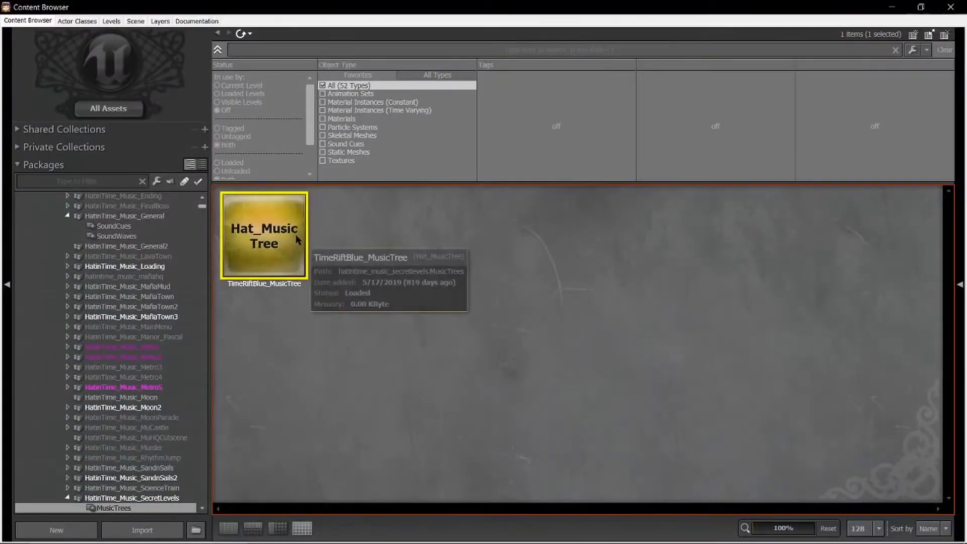
Inspect TimeRiftBlue_MusicTree's node graph, selecting its Clocktowers_Remix track node
double_click(264, 236)
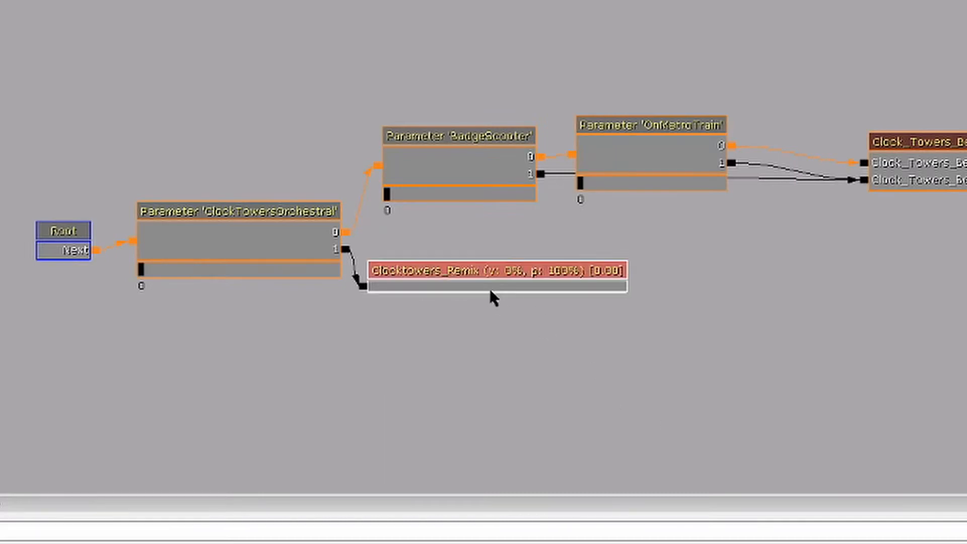
left_click(456, 172)
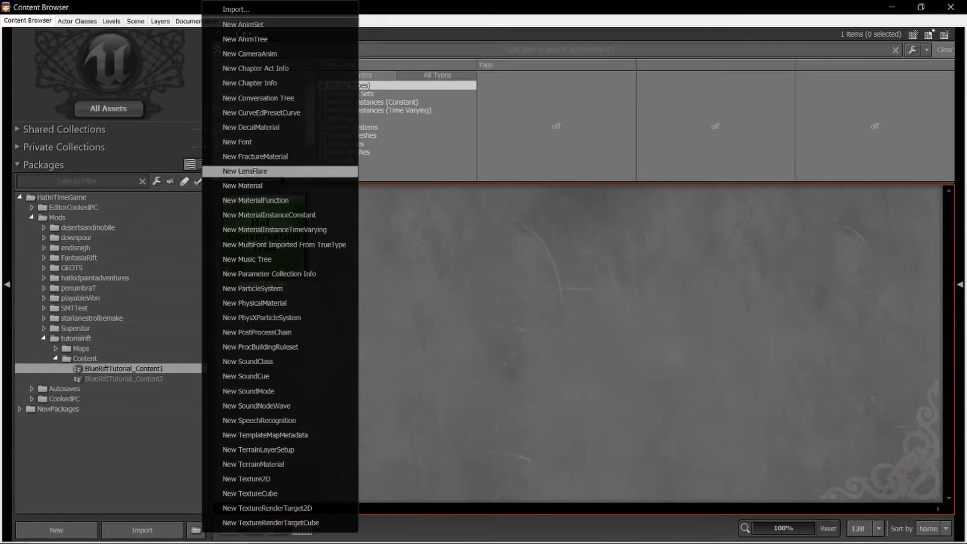
Create a new Music Tree asset named fancyBlueRiftTree in BlueRiftTutorial_Content1
left_click(257, 98)
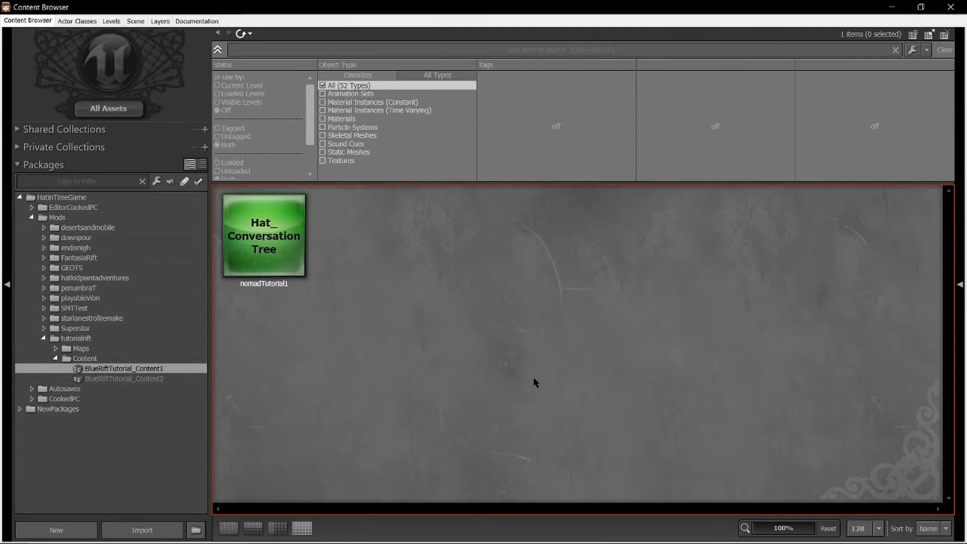
left_click(56, 530)
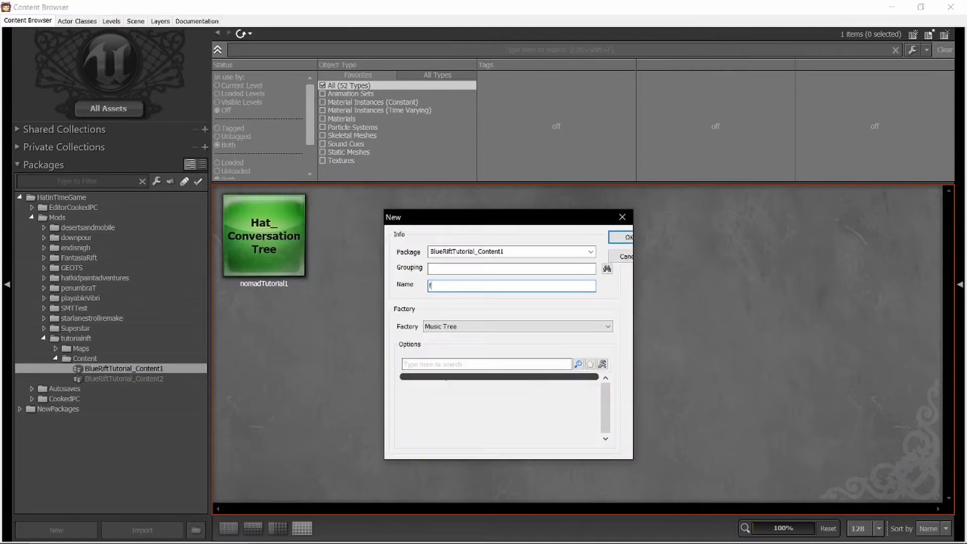
type("fancyBlueRiftT")
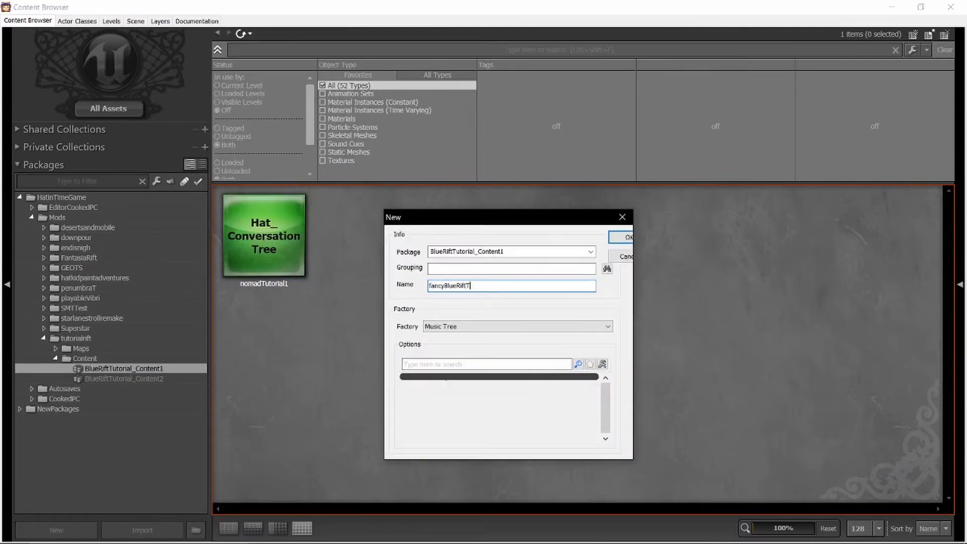
left_click(624, 256)
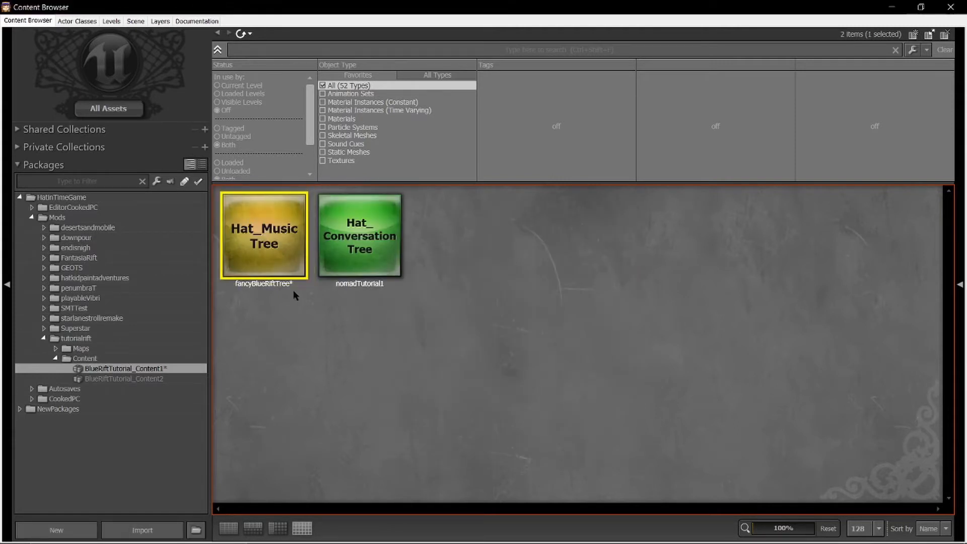
Add an empty Music Track node to fancyBlueRiftTree's graph
double_click(263, 236)
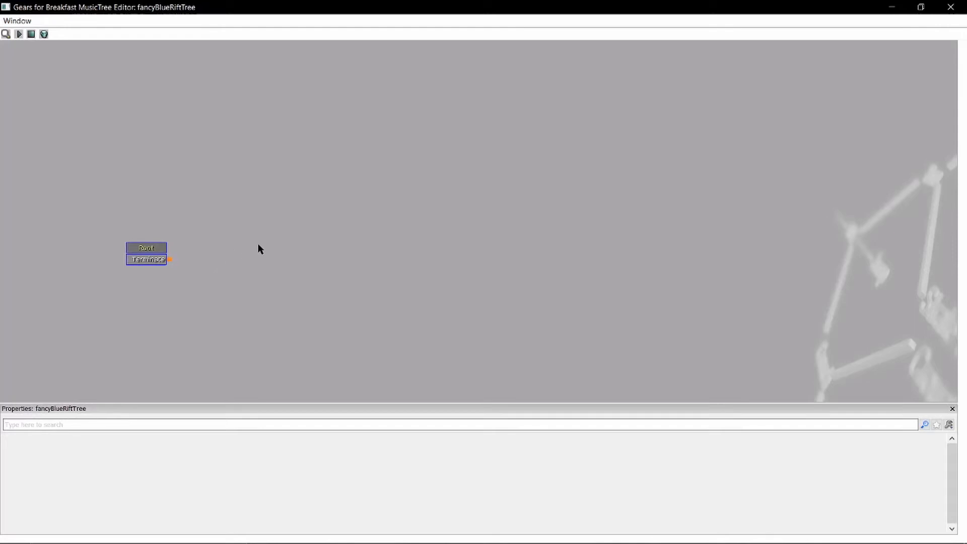
right_click(258, 248)
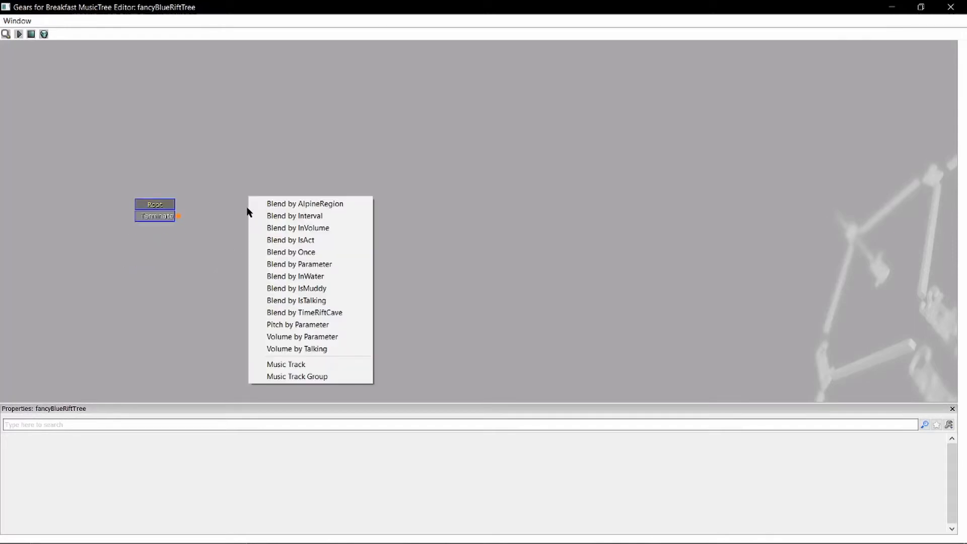
mouse_move(285, 364)
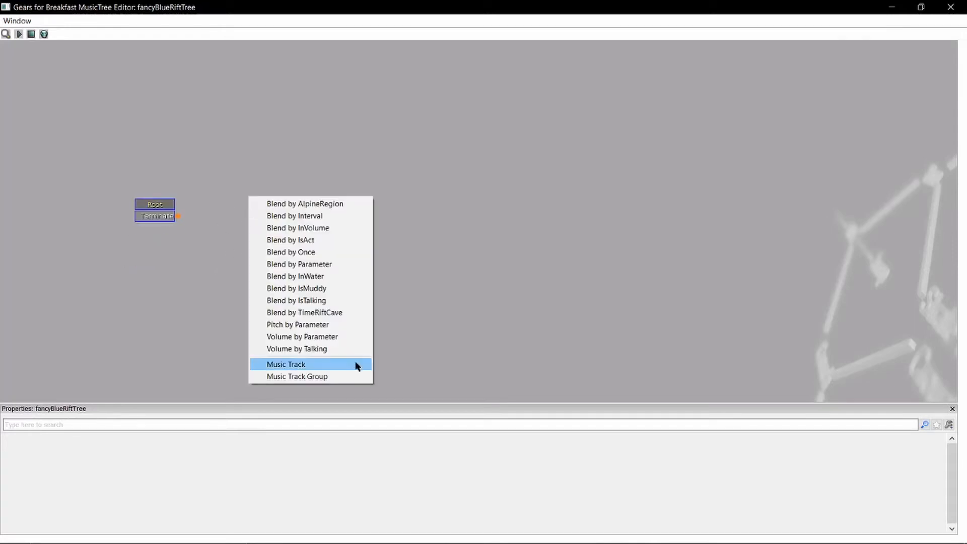
left_click(285, 363)
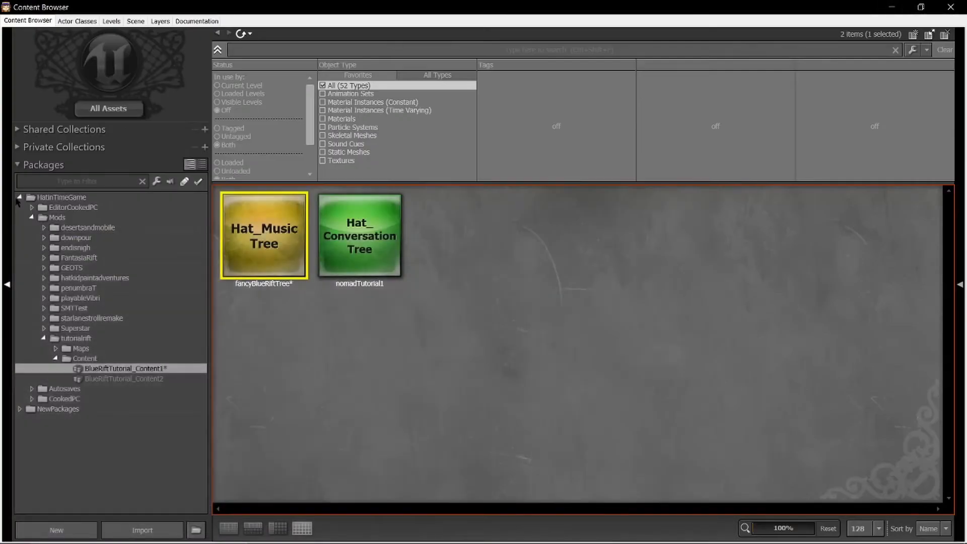
Find the clock_tower sound cue and inspect Clock_Towers_Beneath_The_Sea in the SoundCue editor
type("clock_tower")
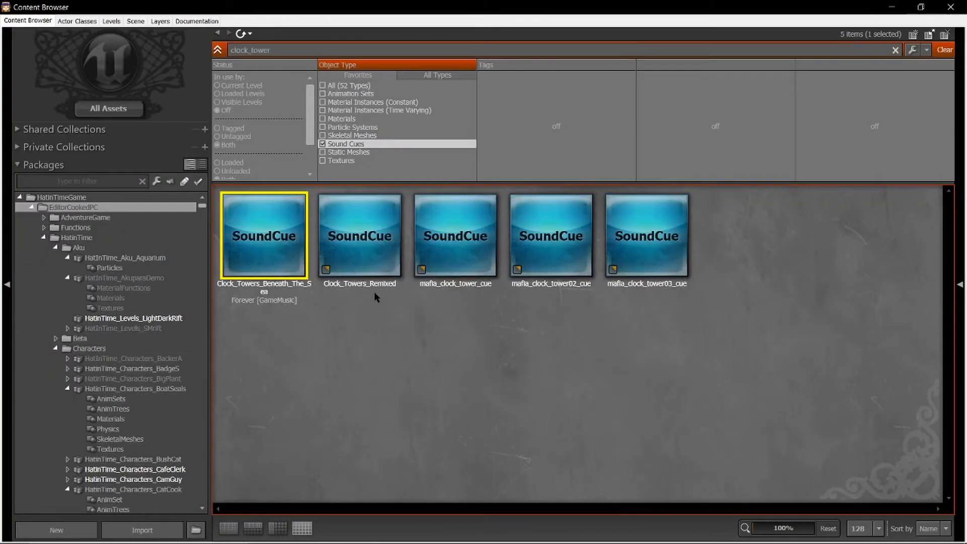
mouse_move(263, 236)
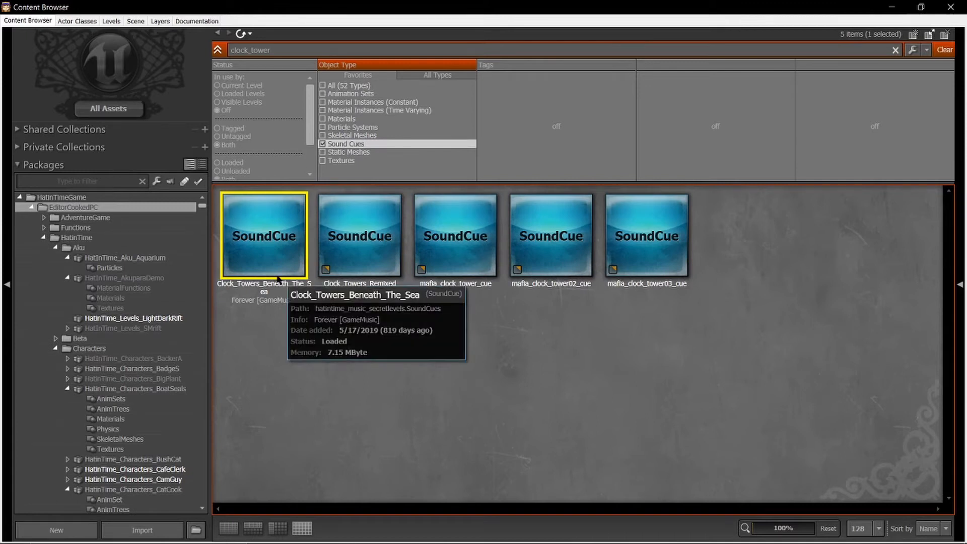
right_click(262, 235)
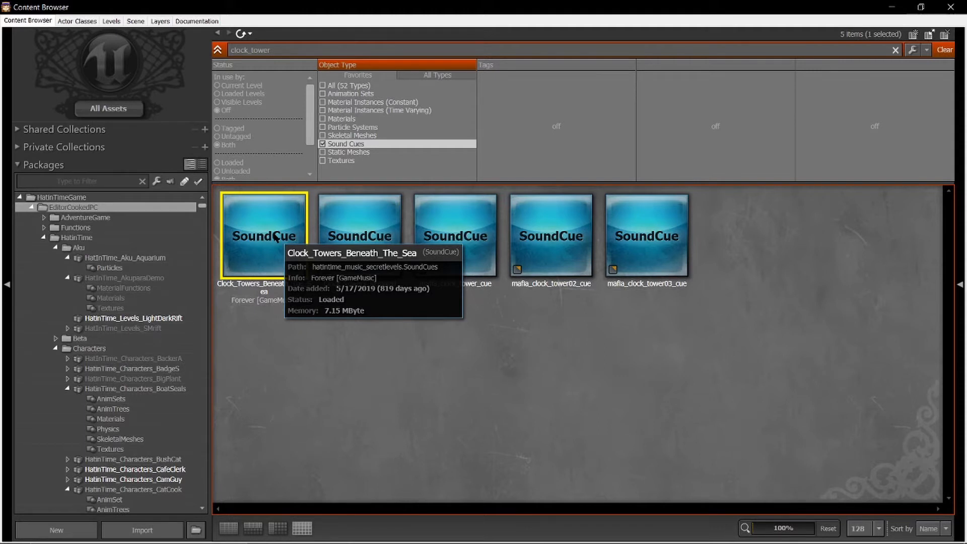
right_click(264, 236)
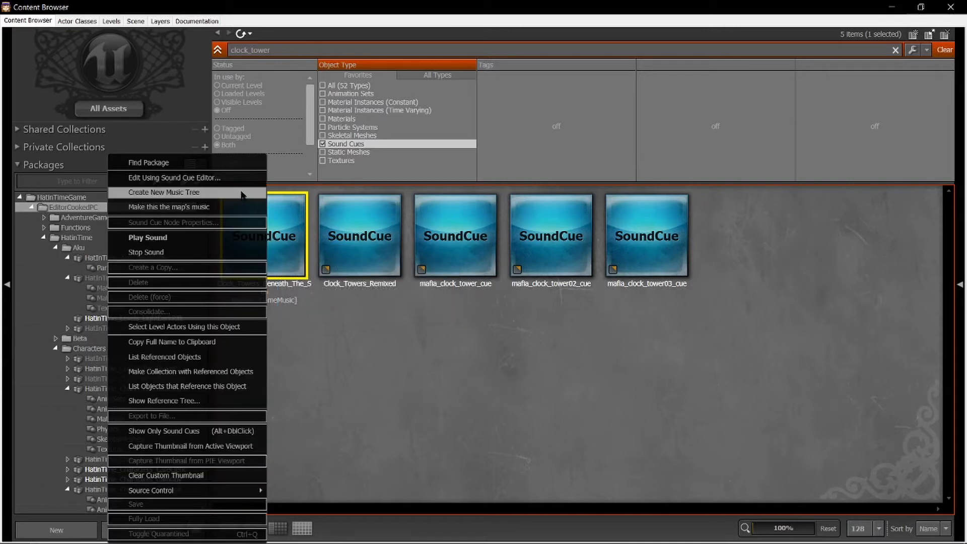
left_click(174, 177)
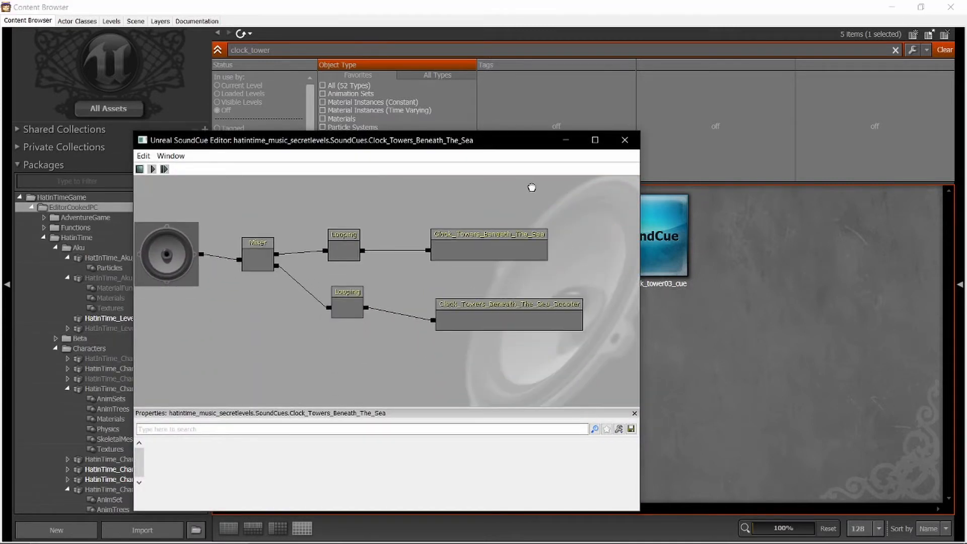
mouse_move(534, 202)
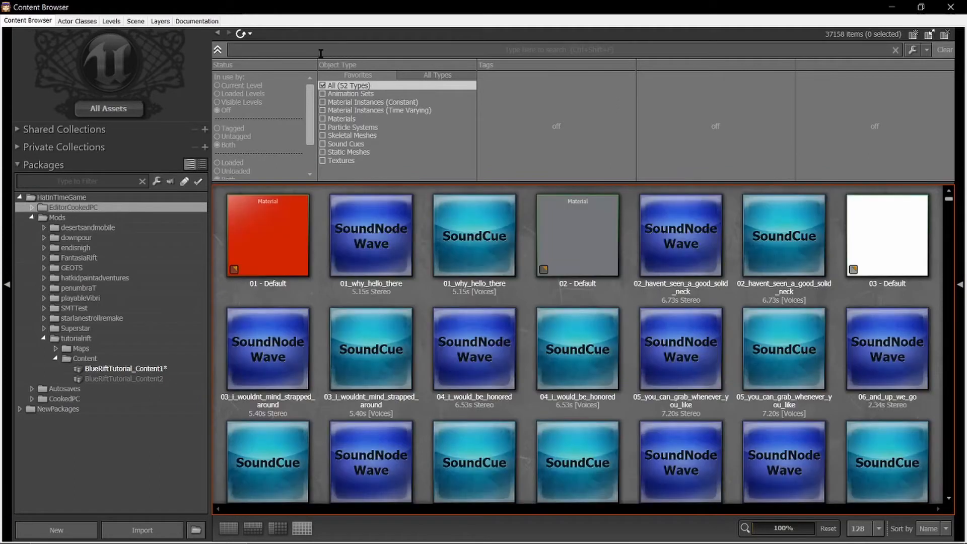
Filter the content browser back to music assets containing 'tow'
type("music")
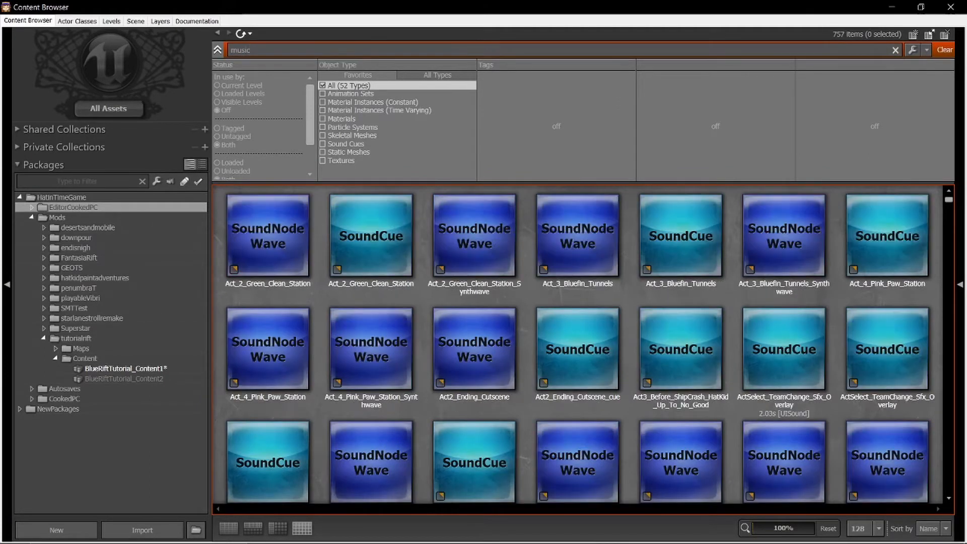
type("towers_")
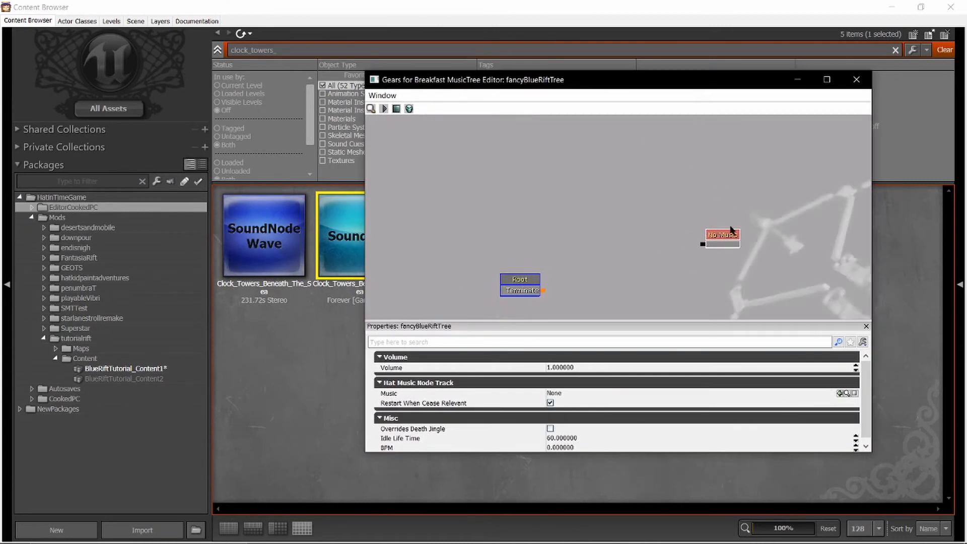
Assign the Clock_Towers_Beneath_The_Sea cue as the track node's music
right_click(721, 235)
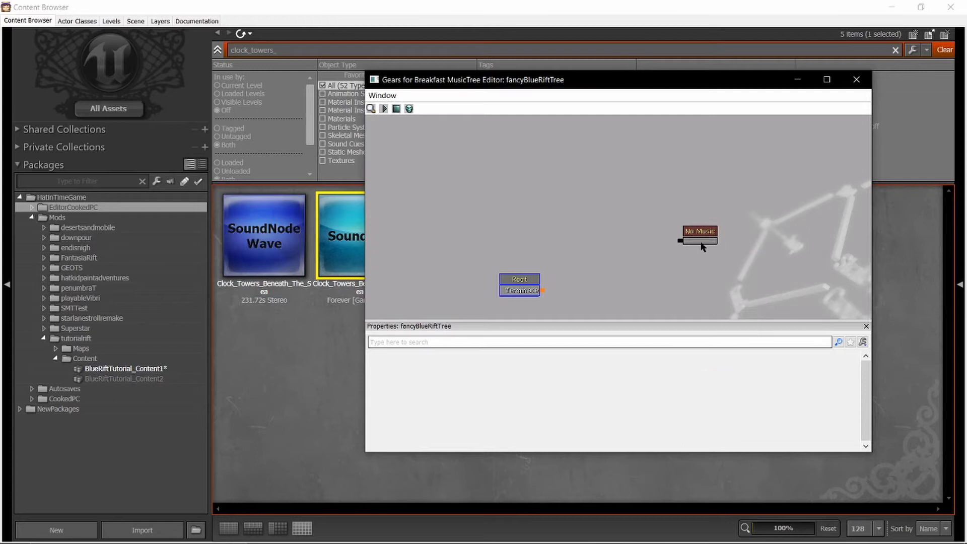
left_click(699, 232)
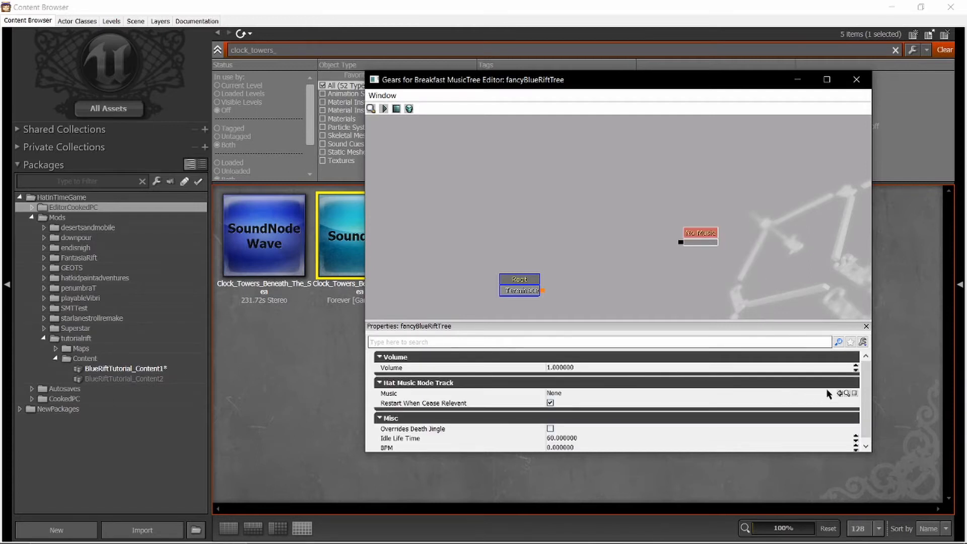
left_click(846, 394)
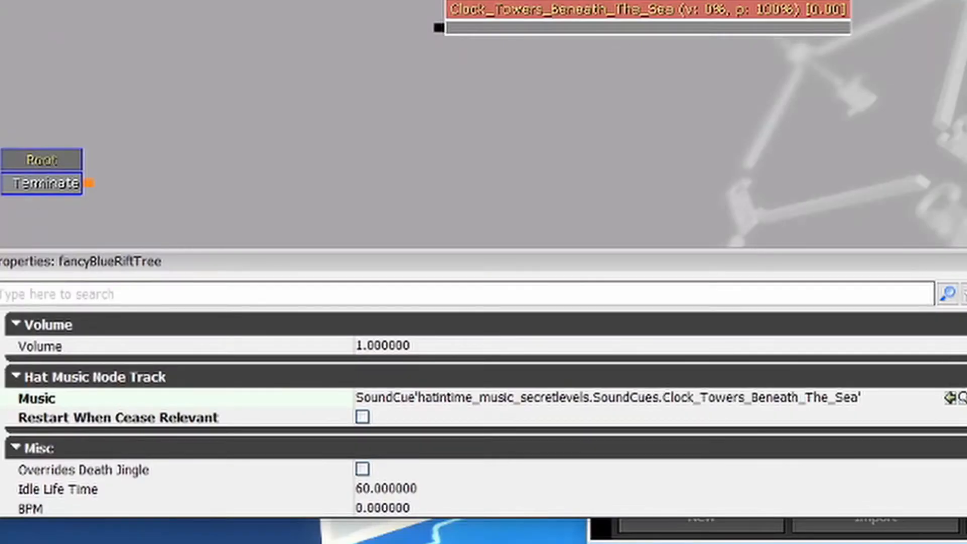
left_click(382, 345)
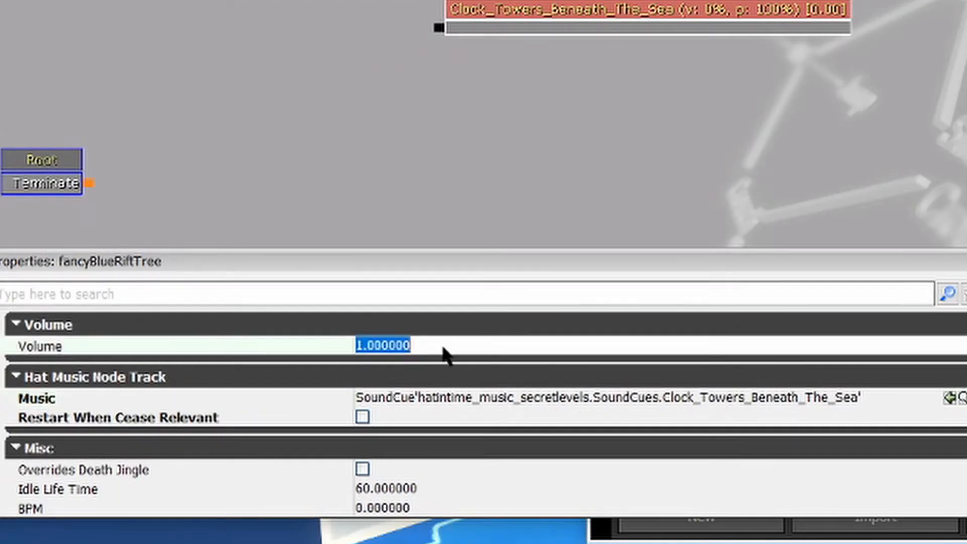
left_click(607, 397)
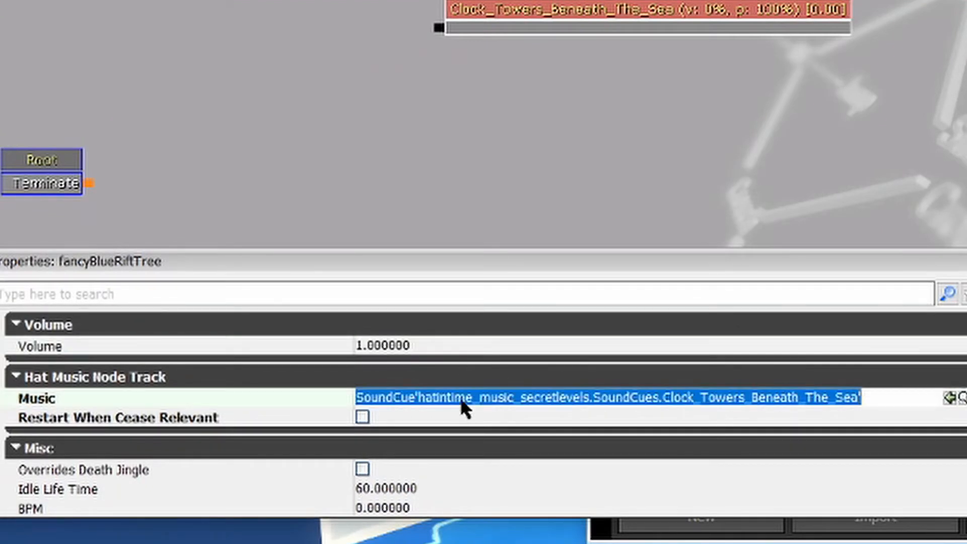
mouse_move(92, 494)
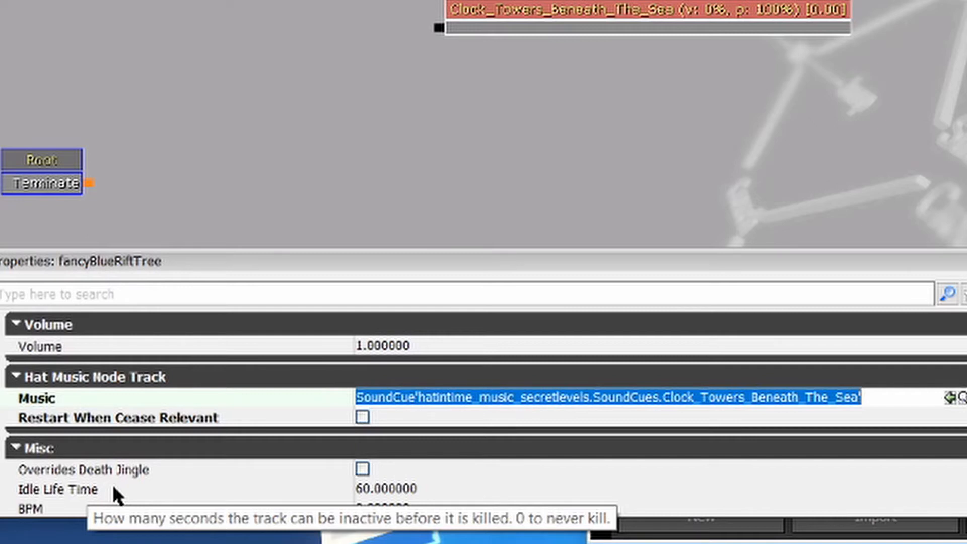
mouse_move(700, 222)
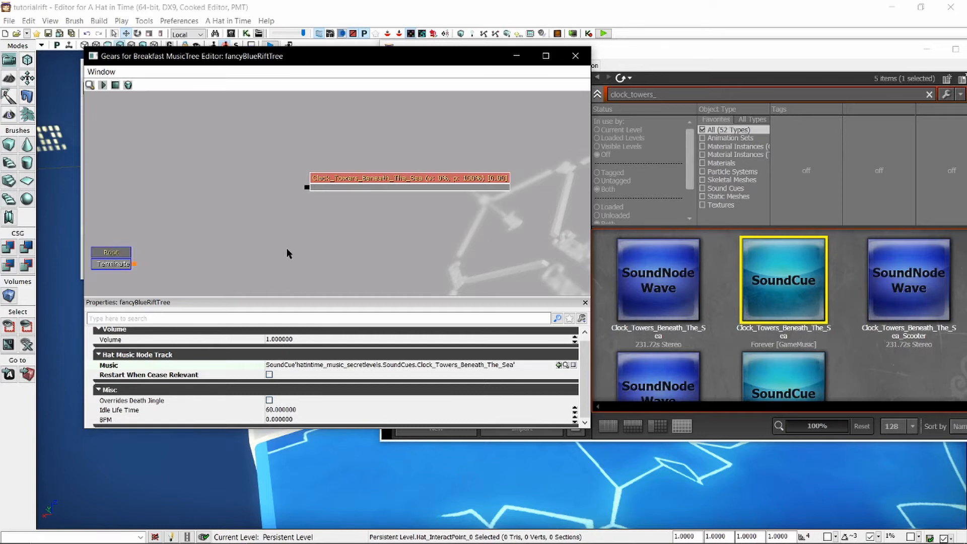
mouse_move(265, 257)
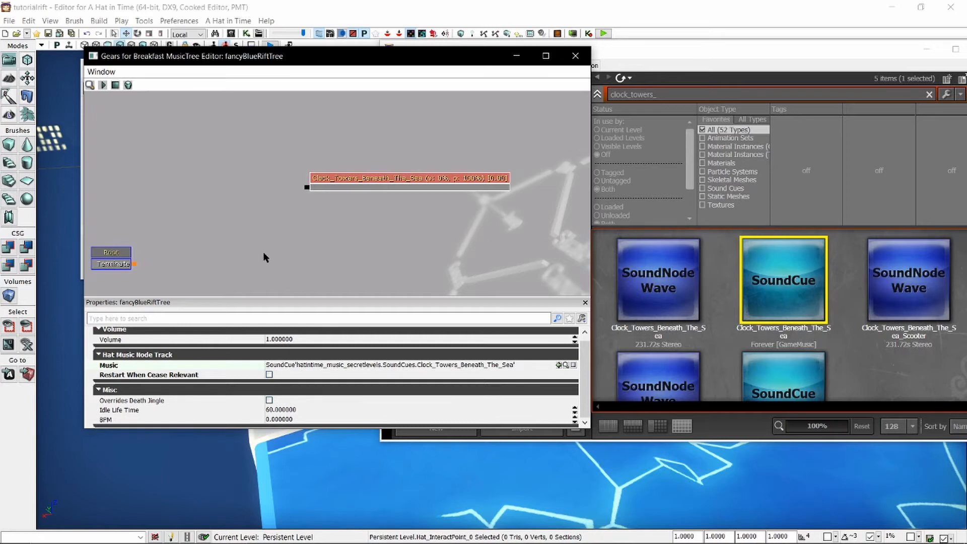
mouse_move(343, 225)
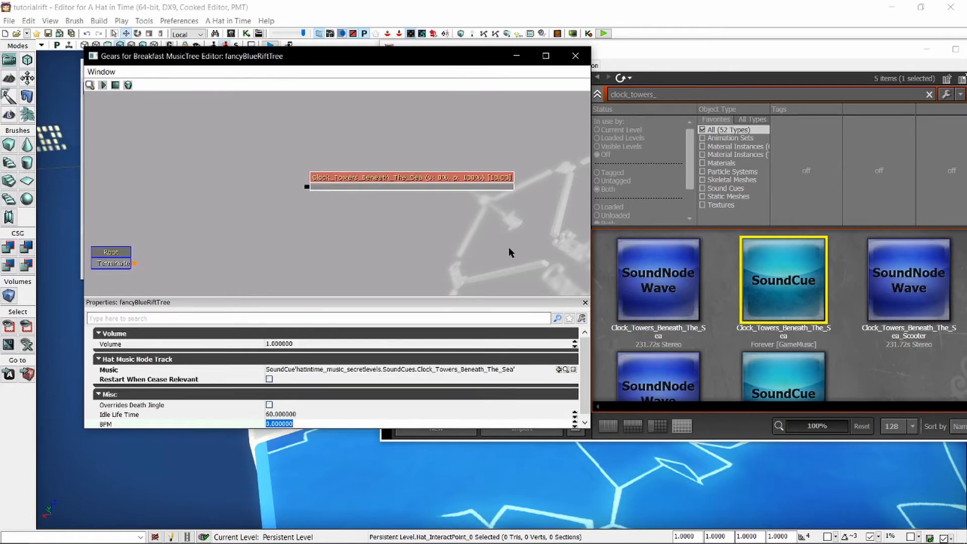
Enter a BPM of 110 and volume 100 for the Clock Towers track node
type("110")
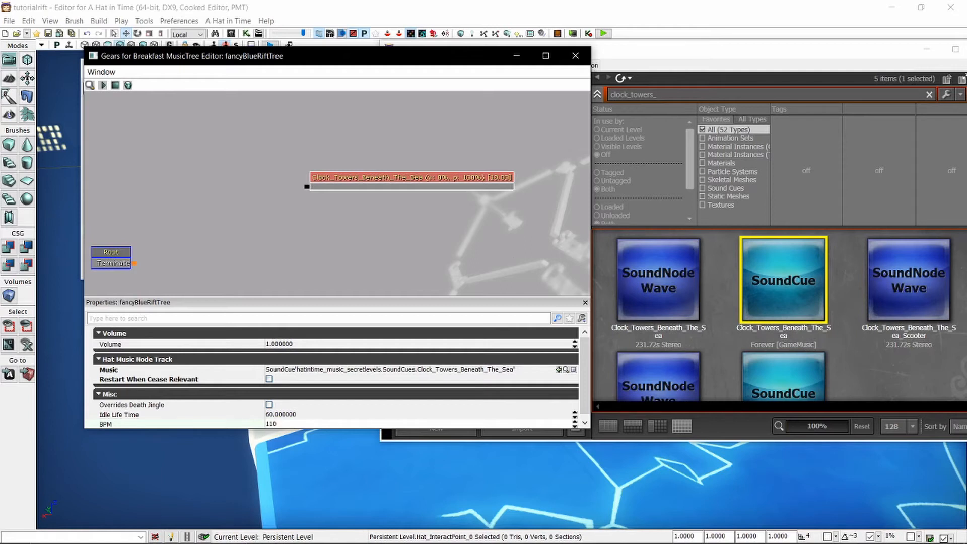
type("100")
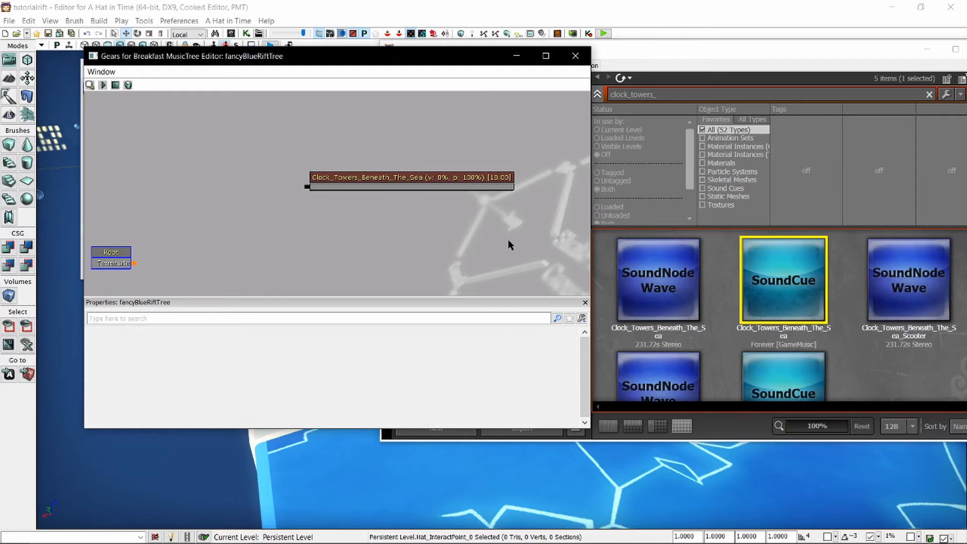
mouse_move(506, 242)
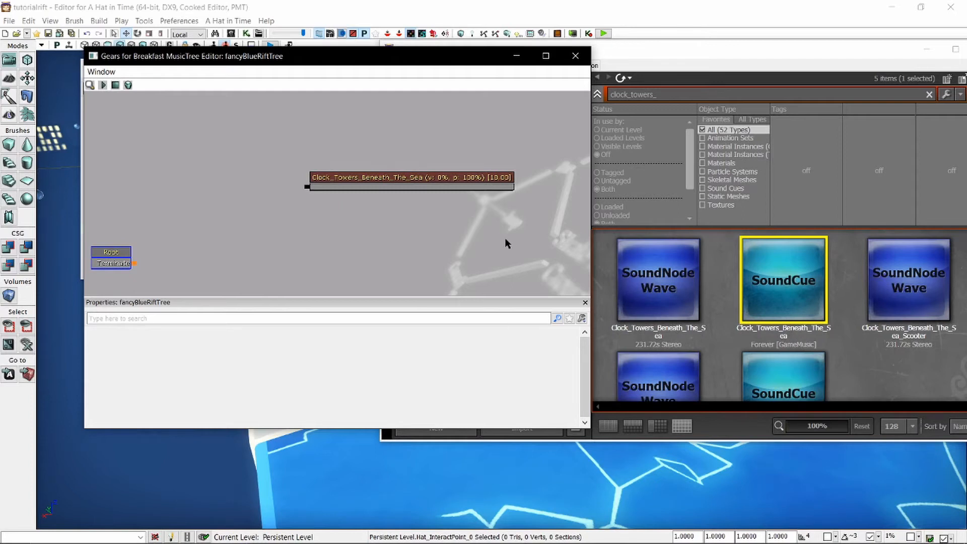
mouse_move(273, 260)
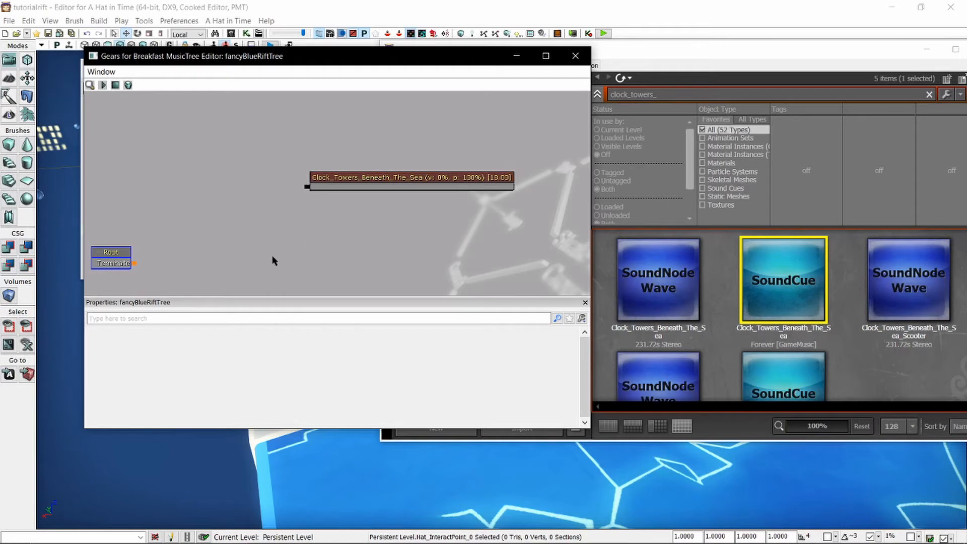
mouse_move(298, 187)
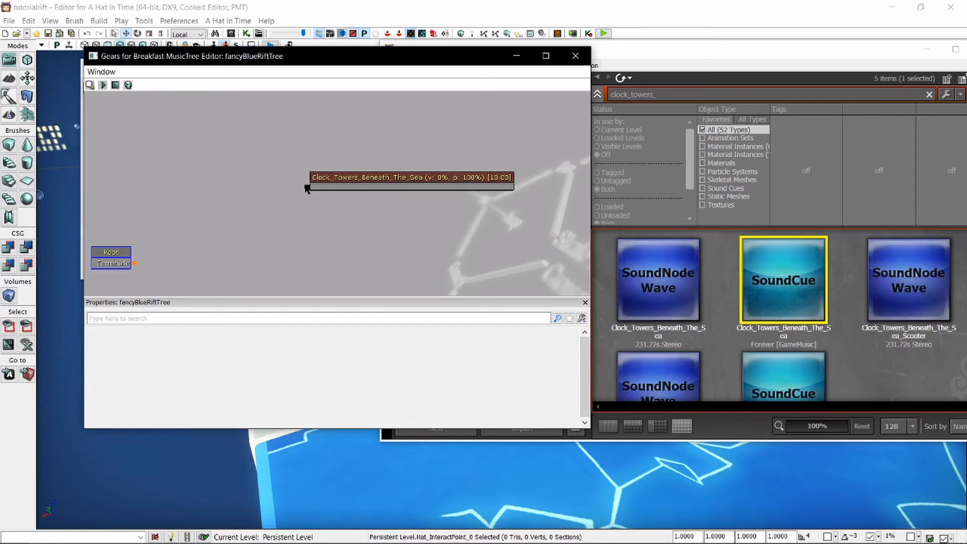
mouse_move(305, 185)
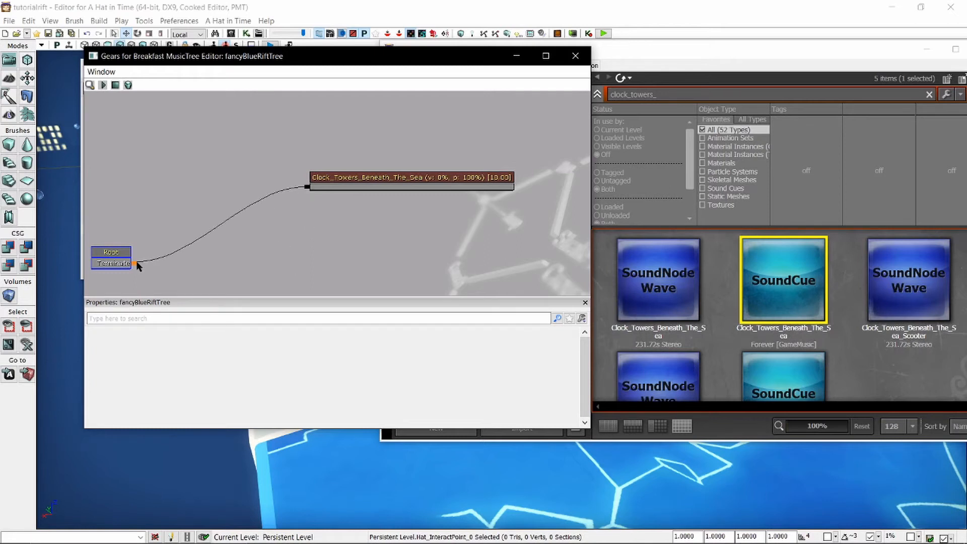
Start Play Preview of the tree and focus the all8.com BPM tap tool in Brave
left_click(102, 85)
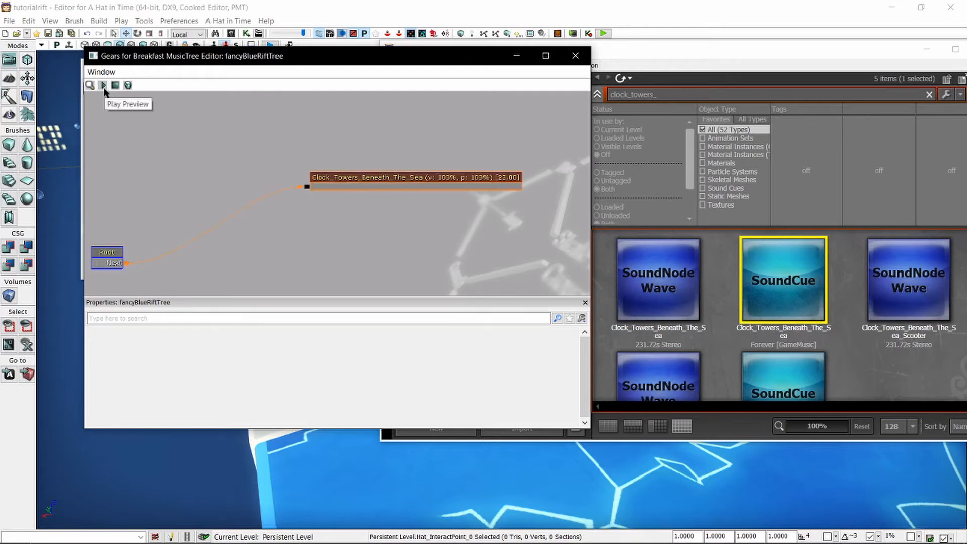
left_click(102, 84)
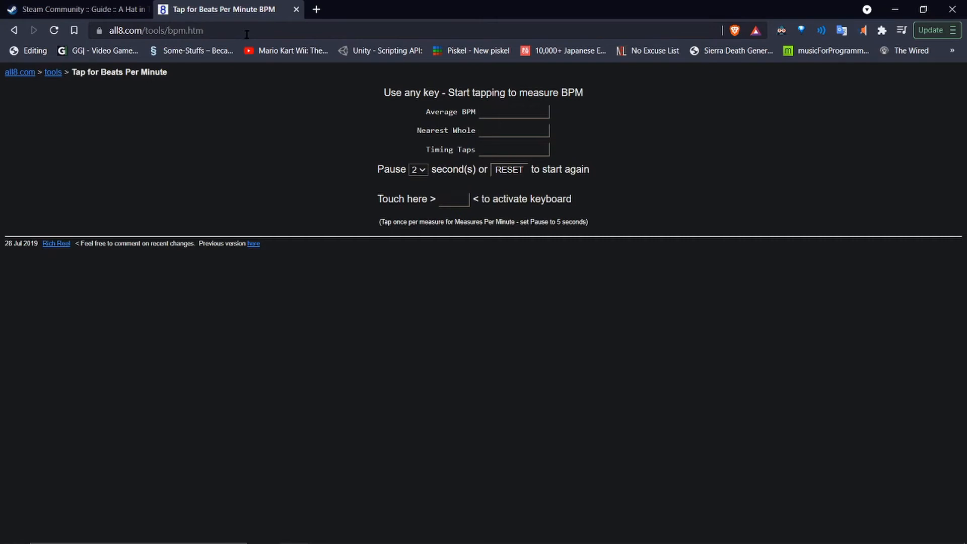
left_click(455, 198)
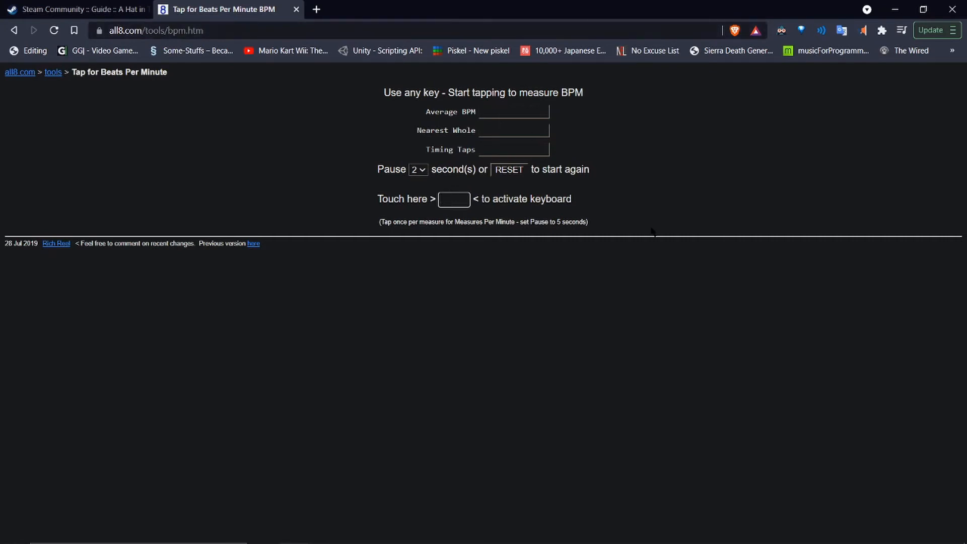
left_click(454, 198)
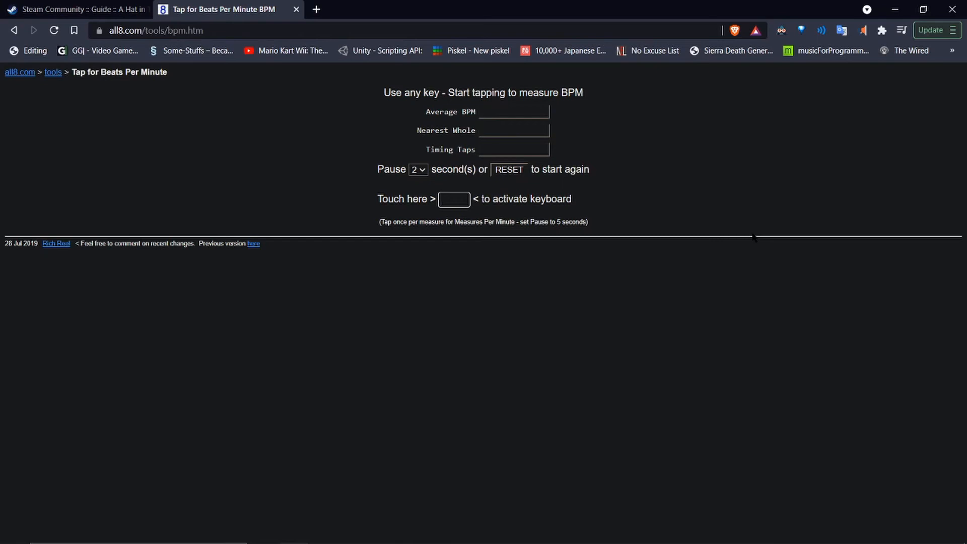
left_click(455, 199)
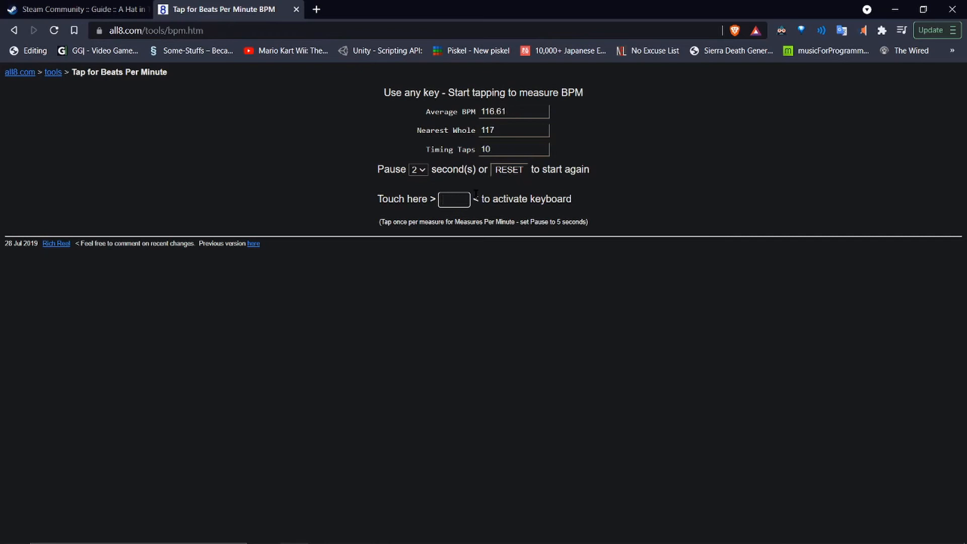
Tap along to the playing track until the tool settles near 116 BPM
key("space")
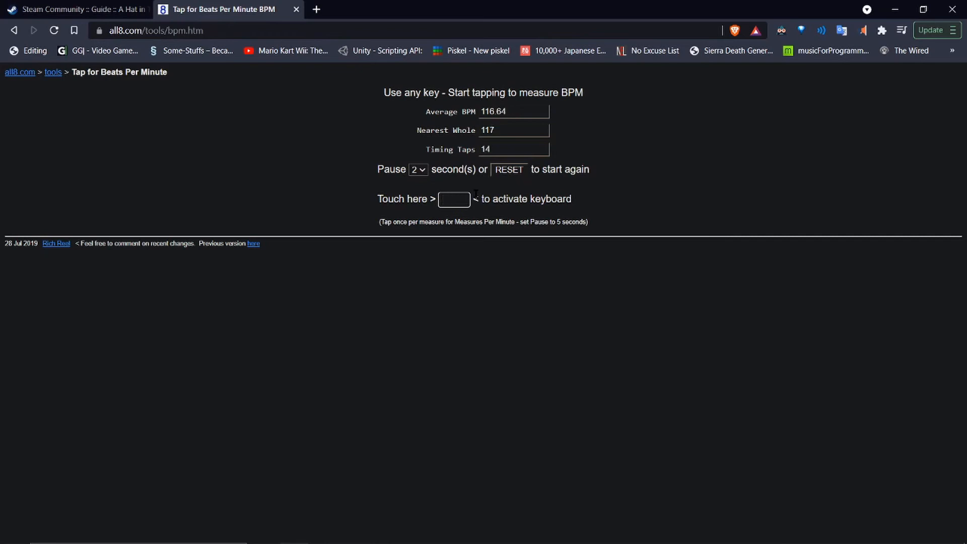
key("space")
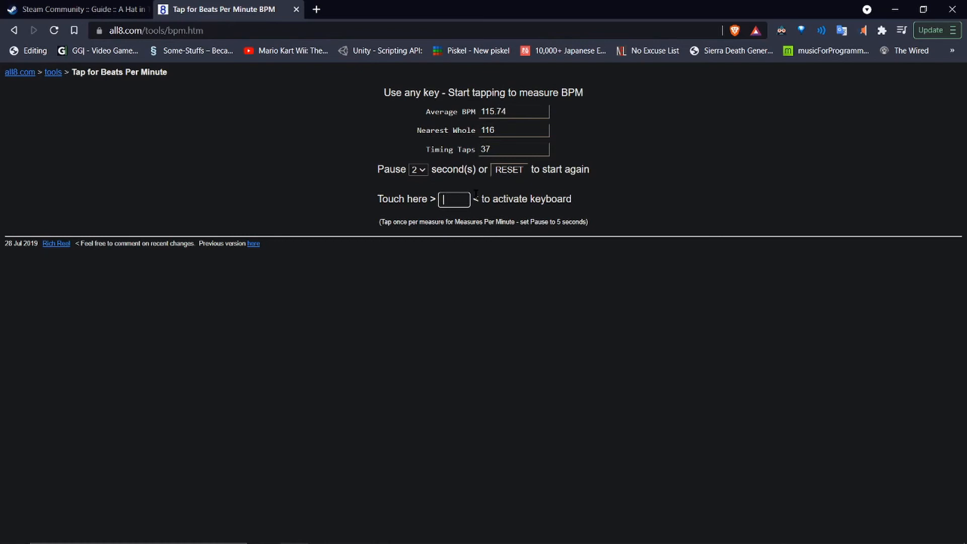
key("space")
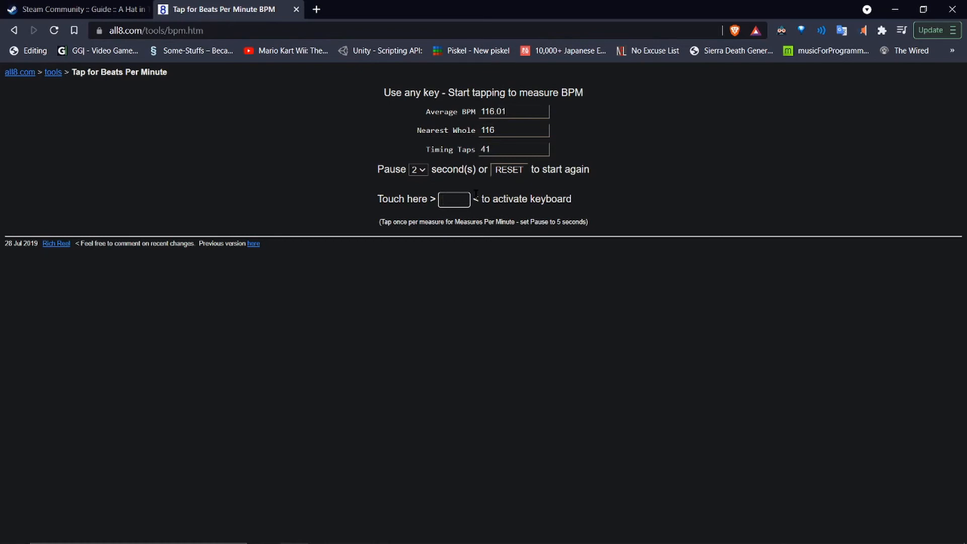
key("space")
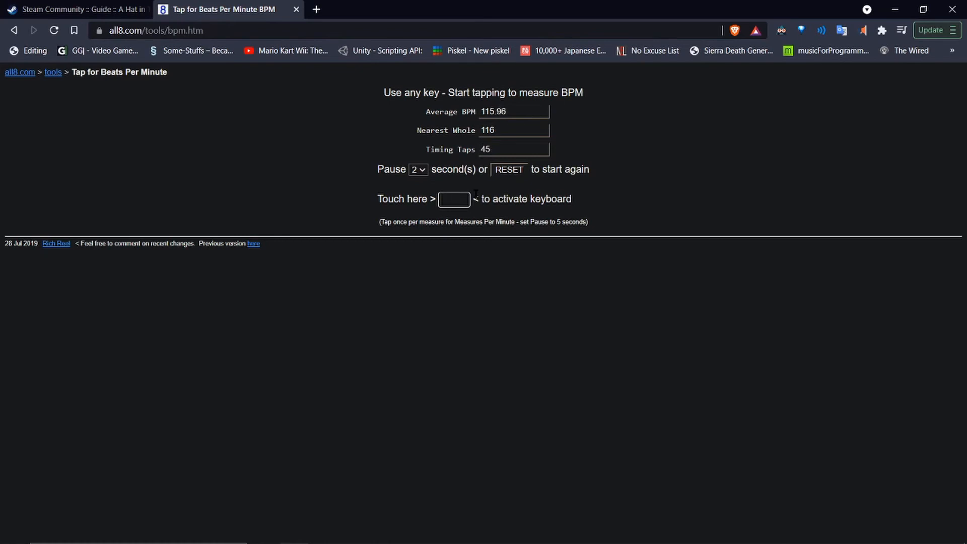
key("space")
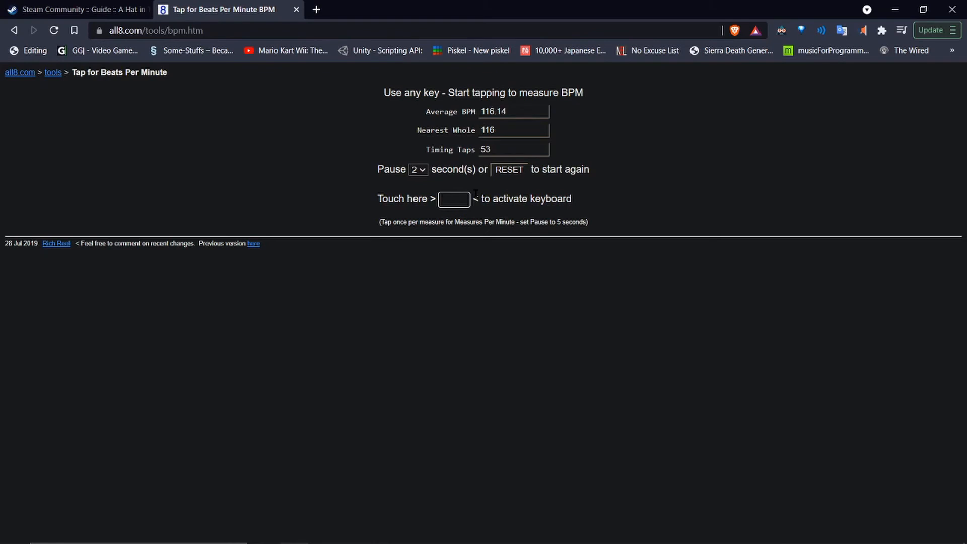
key("space")
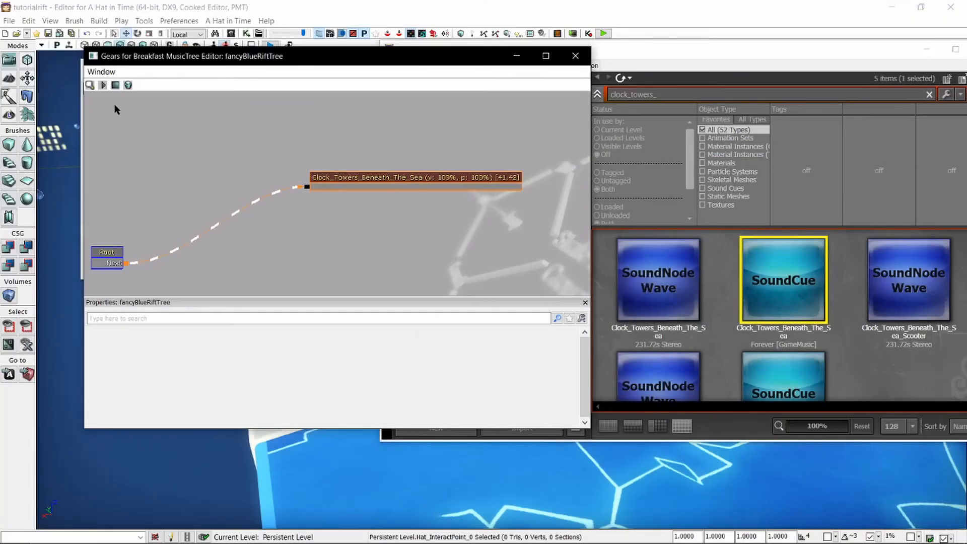
Check Google's 116 BPM result for the track and return to the BPM tool tab
left_click(413, 177)
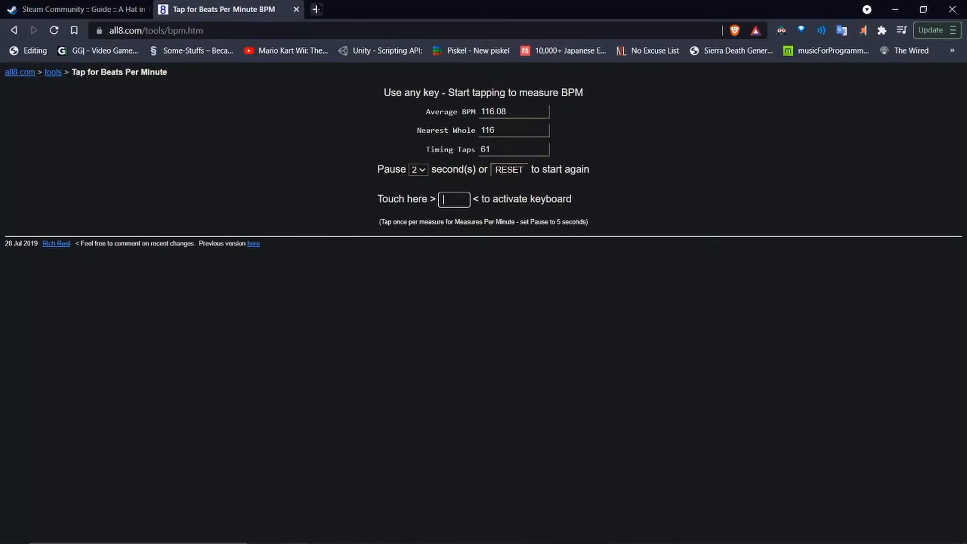
mouse_move(315, 9)
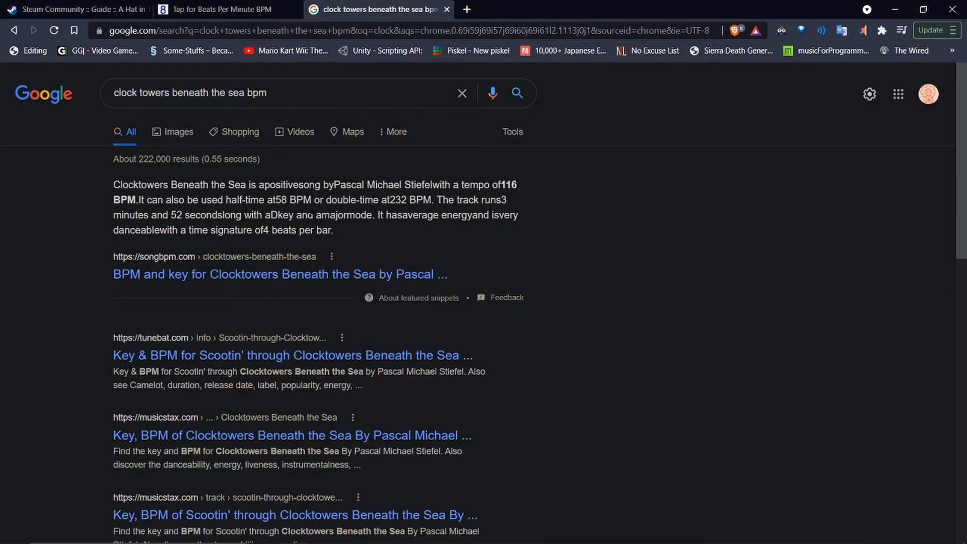
left_click(219, 10)
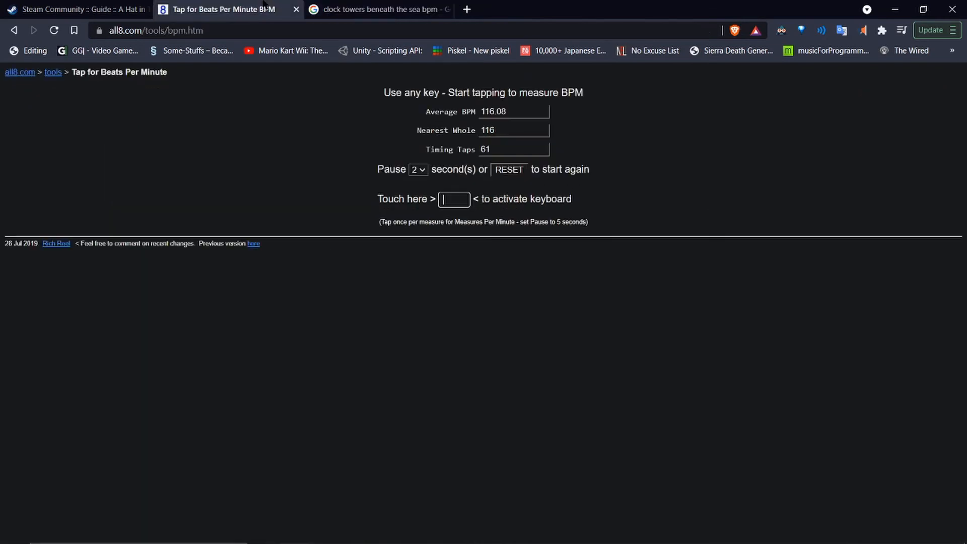
left_click(378, 9)
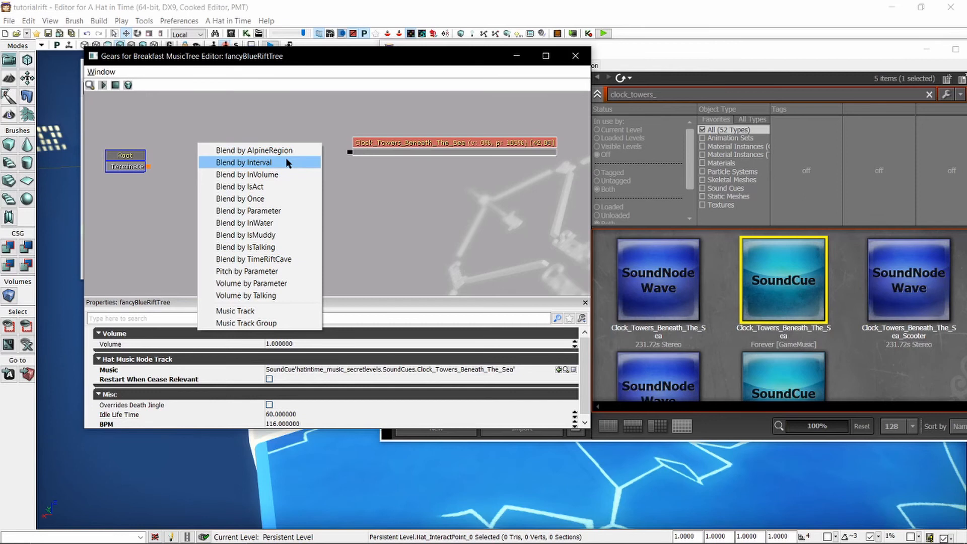
mouse_move(258, 295)
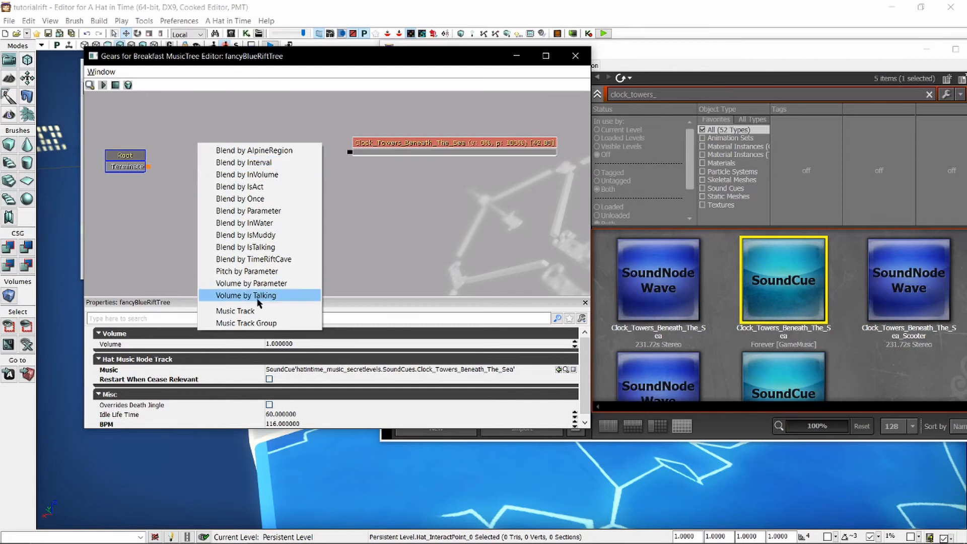
Add a Volume by Talking blend node to fancyBlueRiftTree's graph
left_click(246, 295)
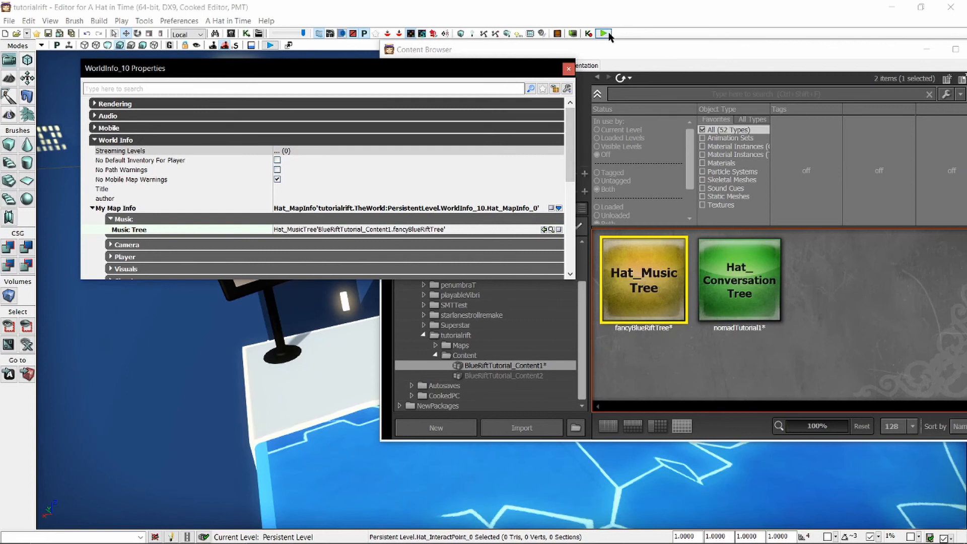
Launch a Play in Editor preview of the level with fancyBlueRiftTree assigned
left_click(603, 33)
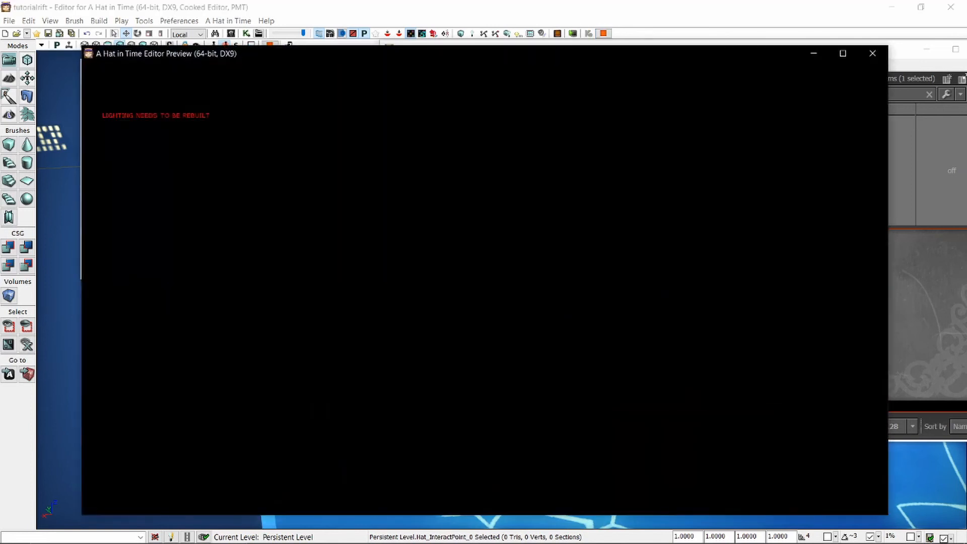